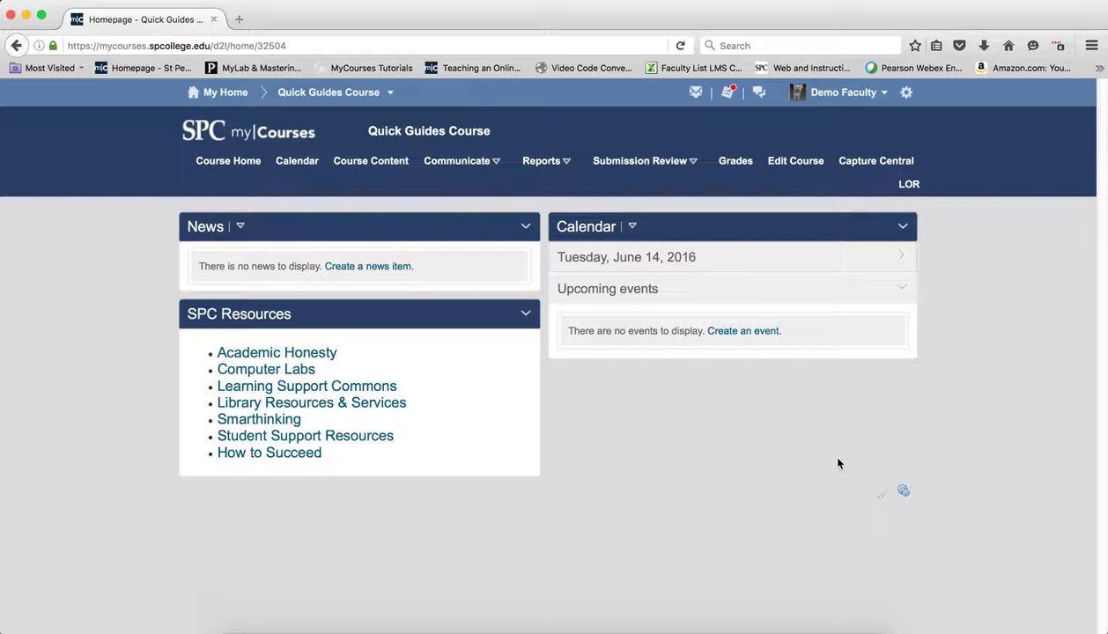
pyautogui.moveTo(585, 239)
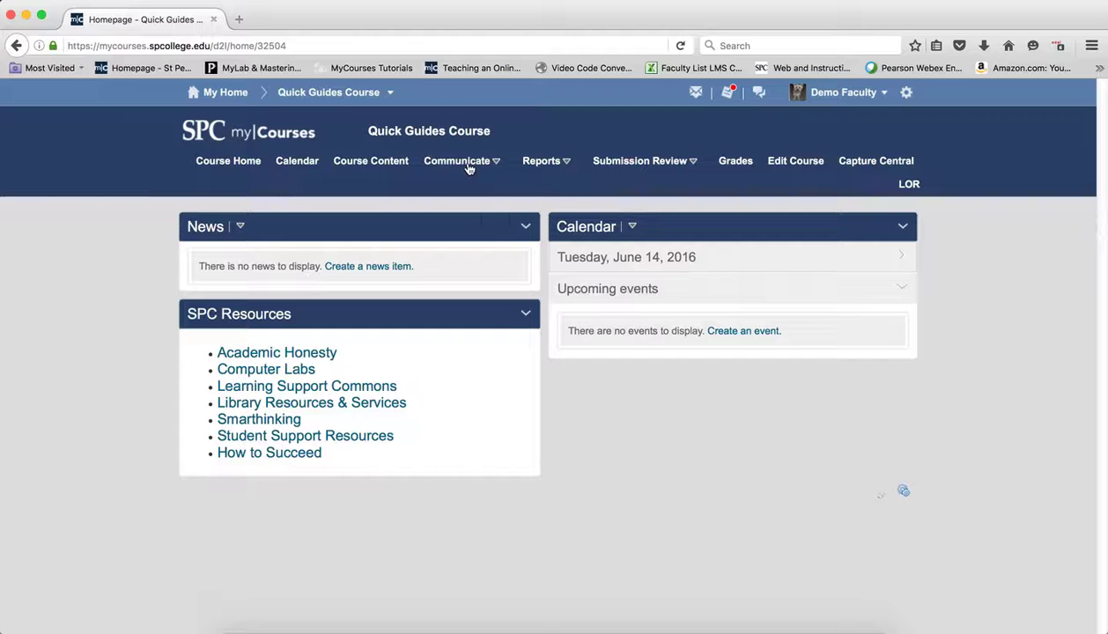
# - Go to the course Classlist via the Communicate menu on the navbar
pyautogui.click(456, 161)
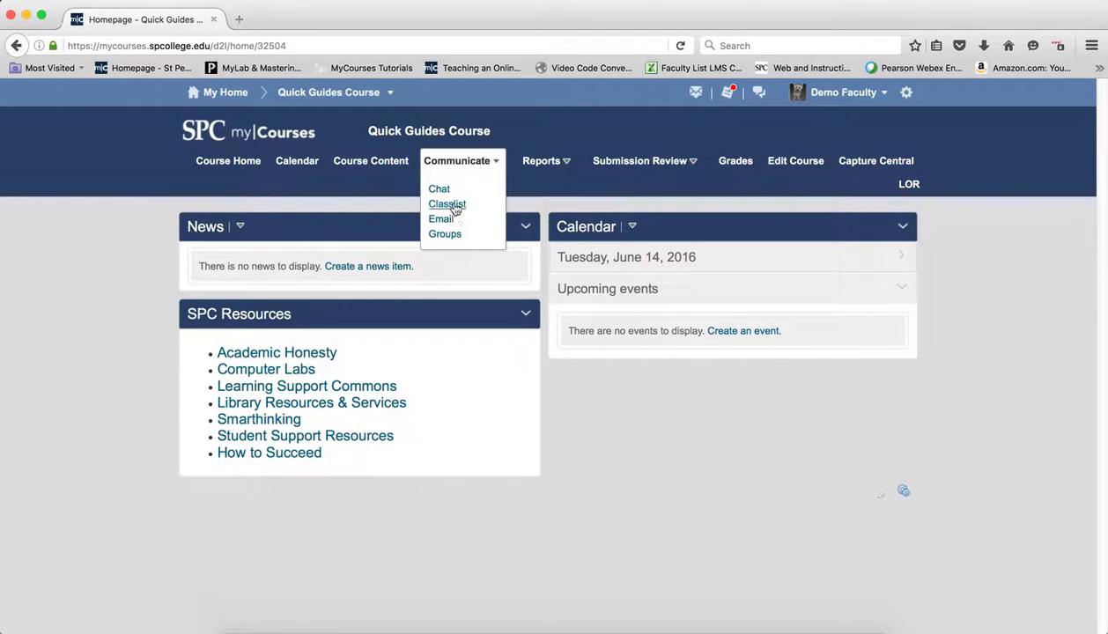
pyautogui.click(447, 204)
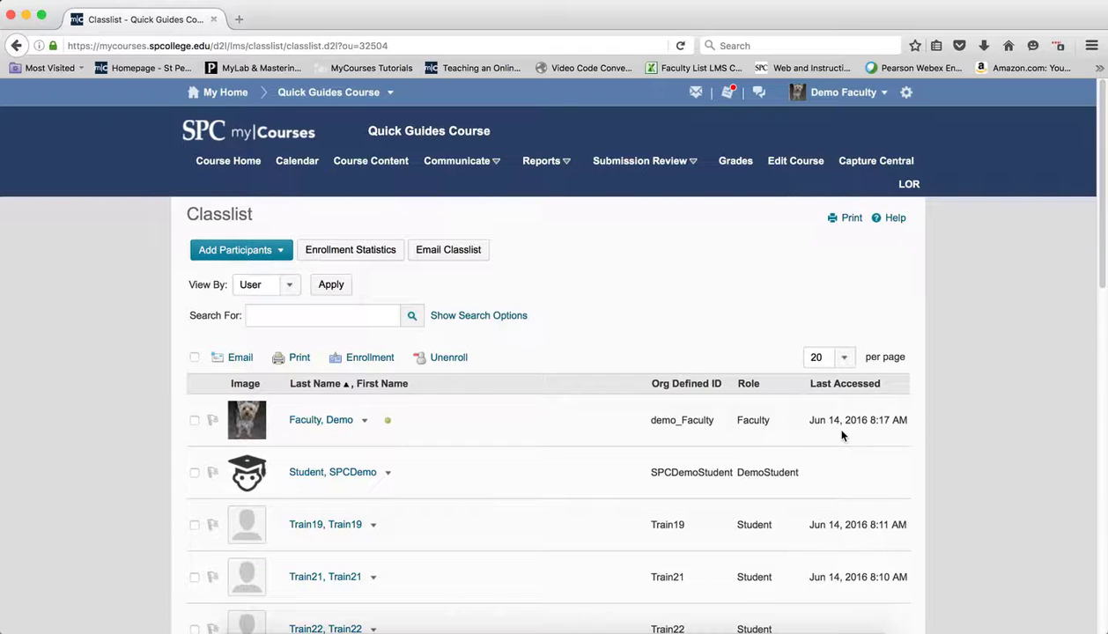
pyautogui.moveTo(772, 431)
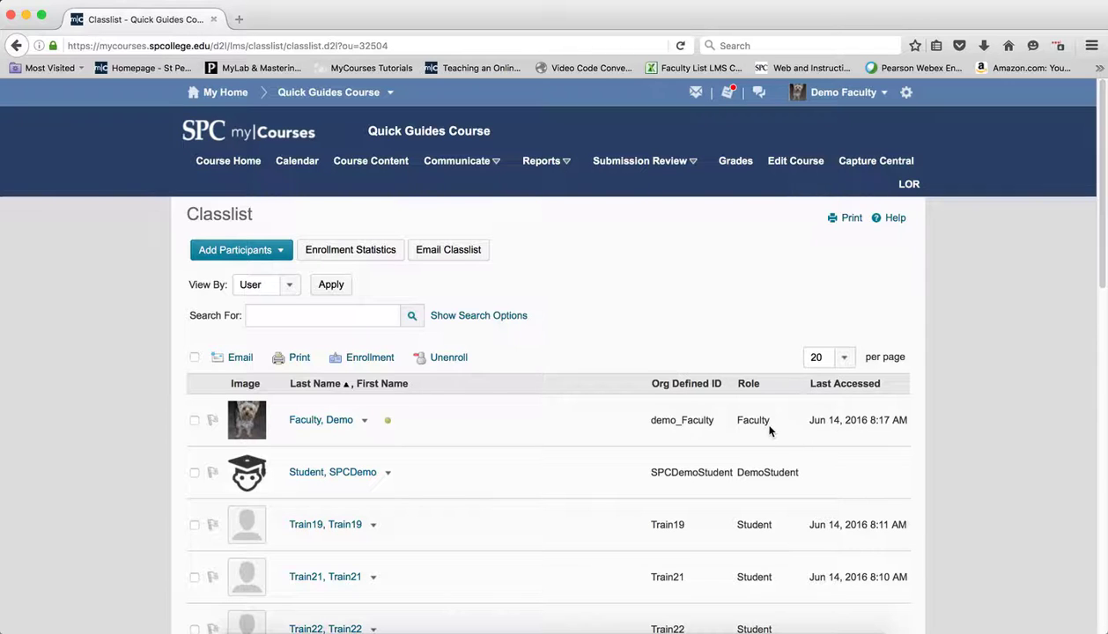
# - Check Demo Faculty's Last Accessed entry, Jun 14, 2016 8:17 AM, in the classlist
pyautogui.doubleClick(755, 419)
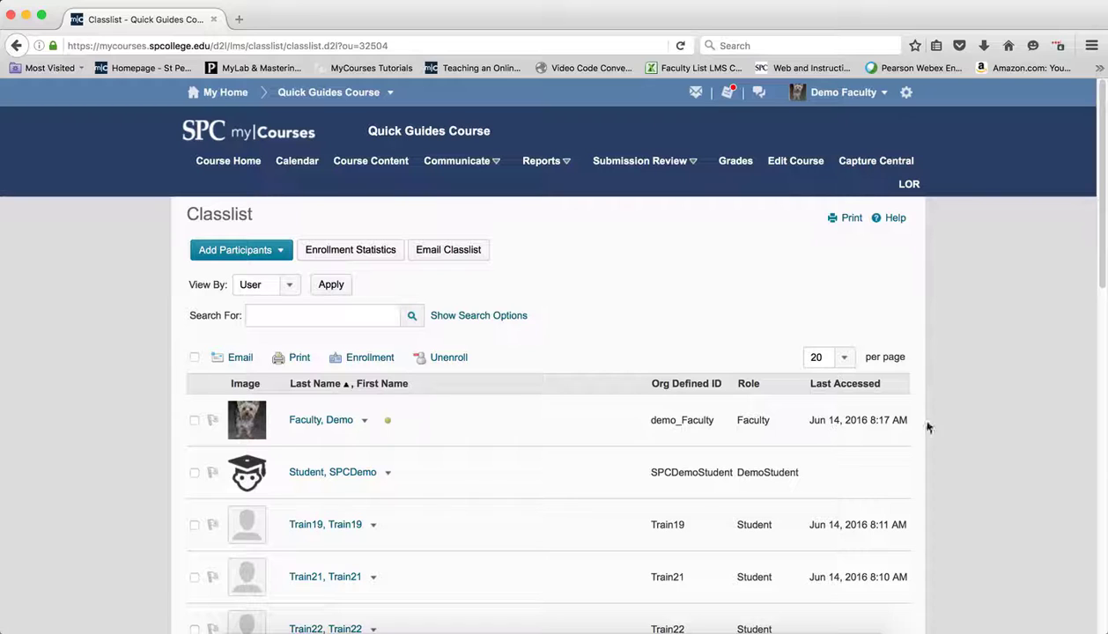
pyautogui.moveTo(888, 440)
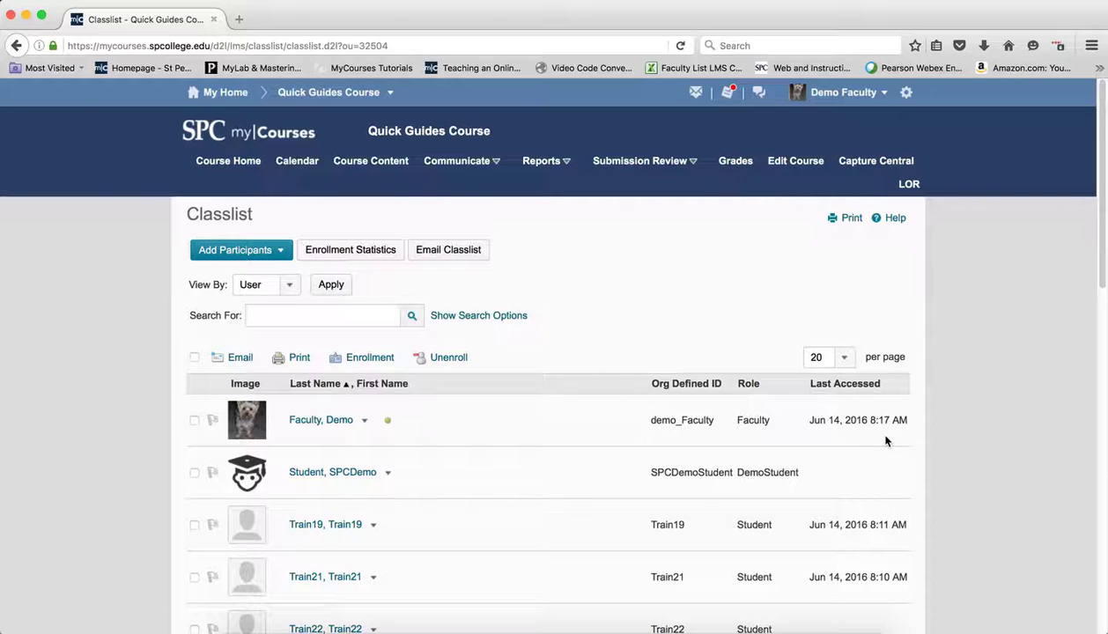